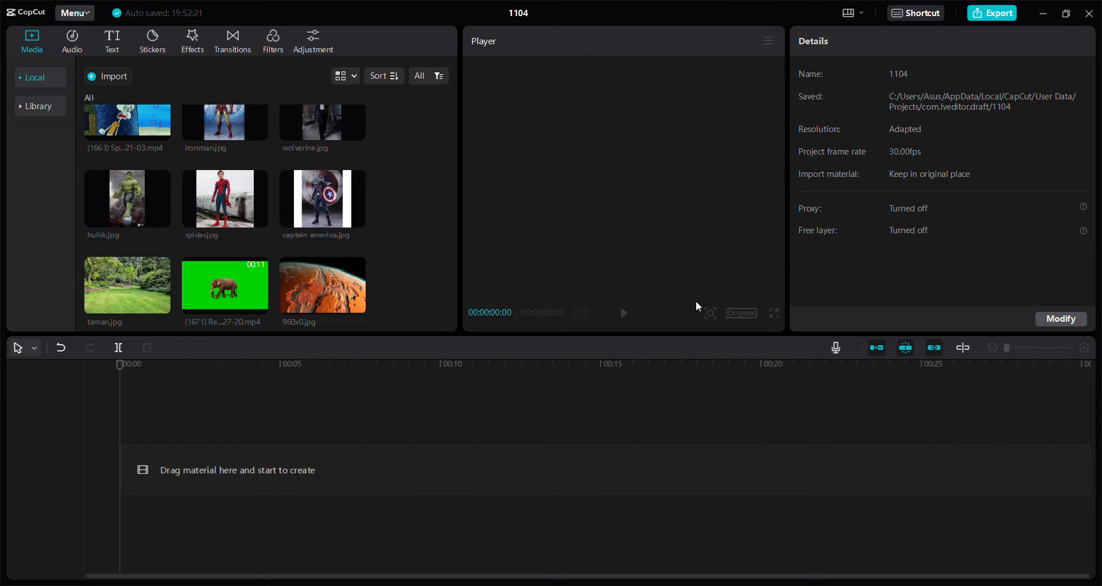
mouse_move(482, 323)
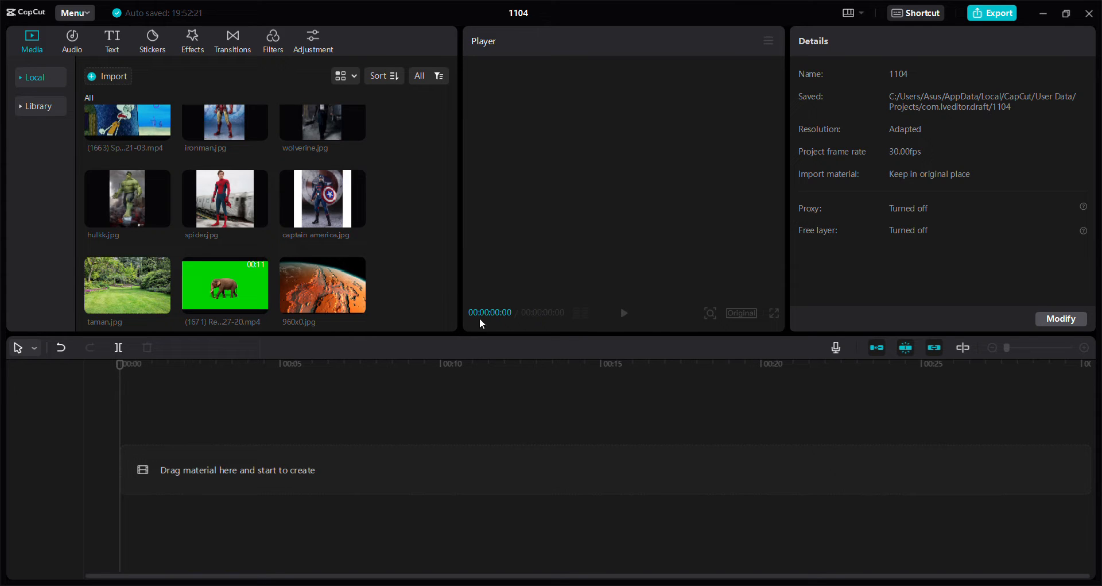
Step: Show the spider image from the Media panel in the Player preview
left_click(224, 198)
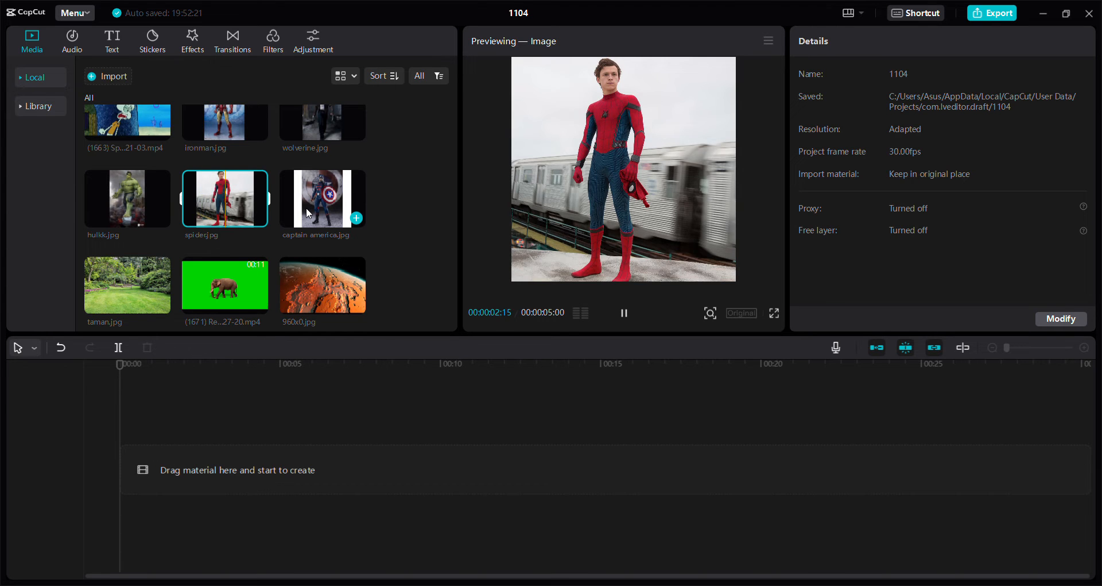
Step: Place the spider and captain america images in sequence on the timeline, selecting Captain America
left_click_drag(225, 197, 338, 464)
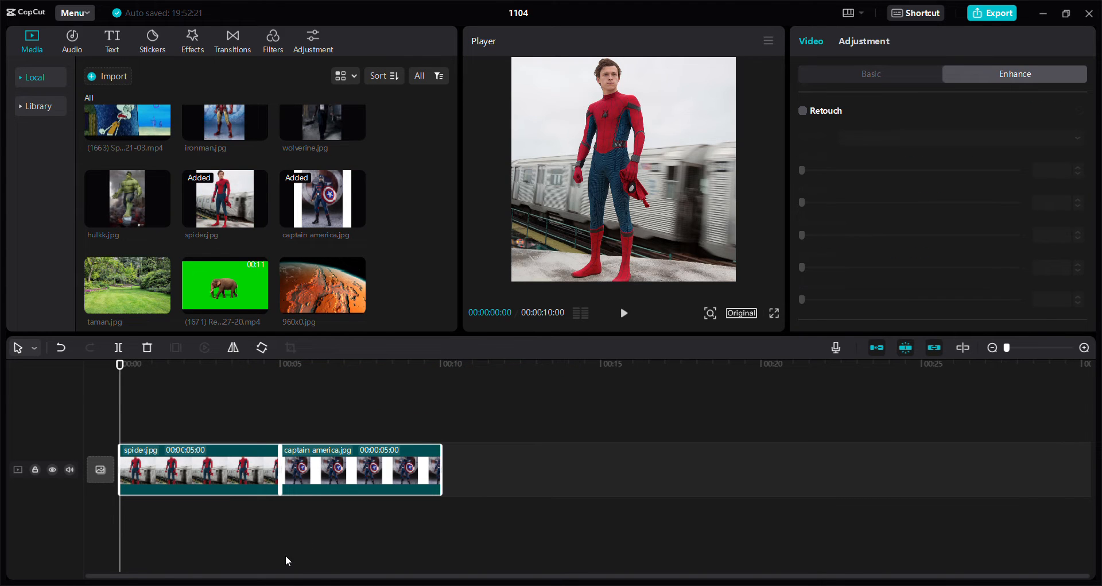
left_click(360, 470)
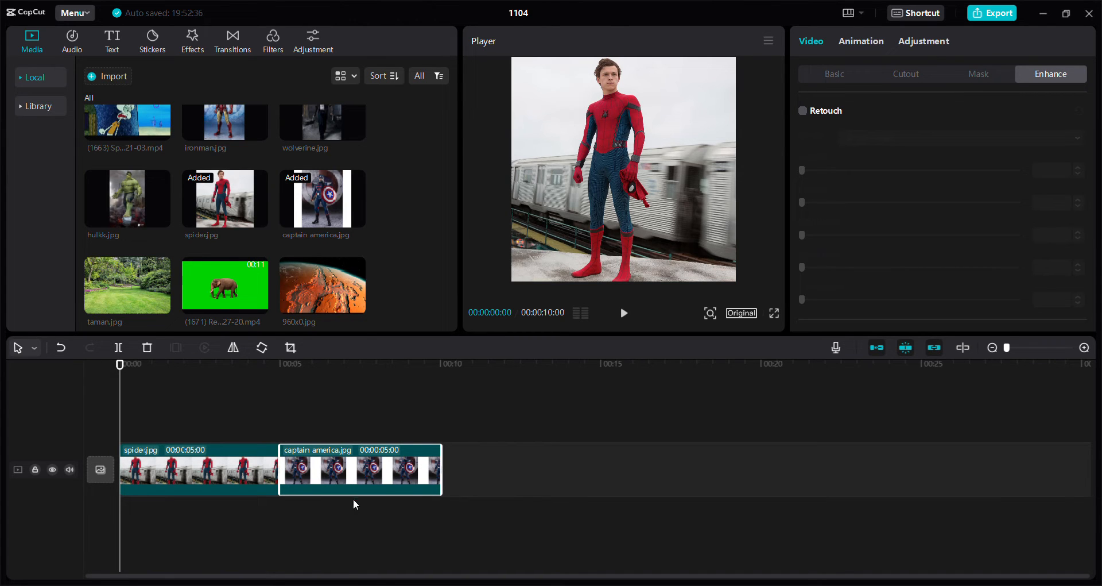
mouse_move(361, 469)
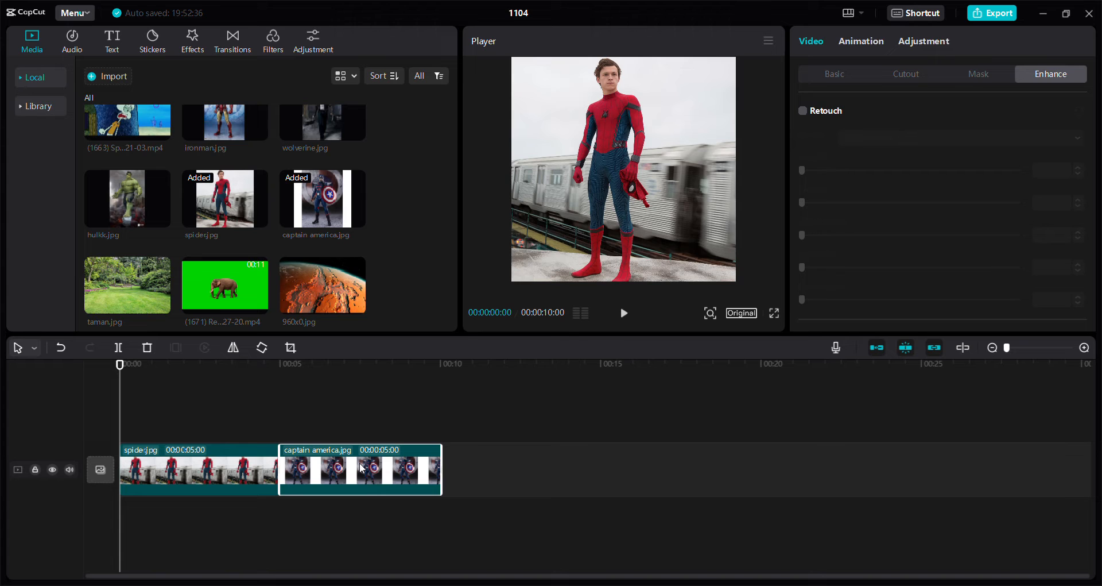
Step: Move the Captain America clip onto a new track above Spider-Man at 00:00
left_click_drag(359, 469, 255, 407)
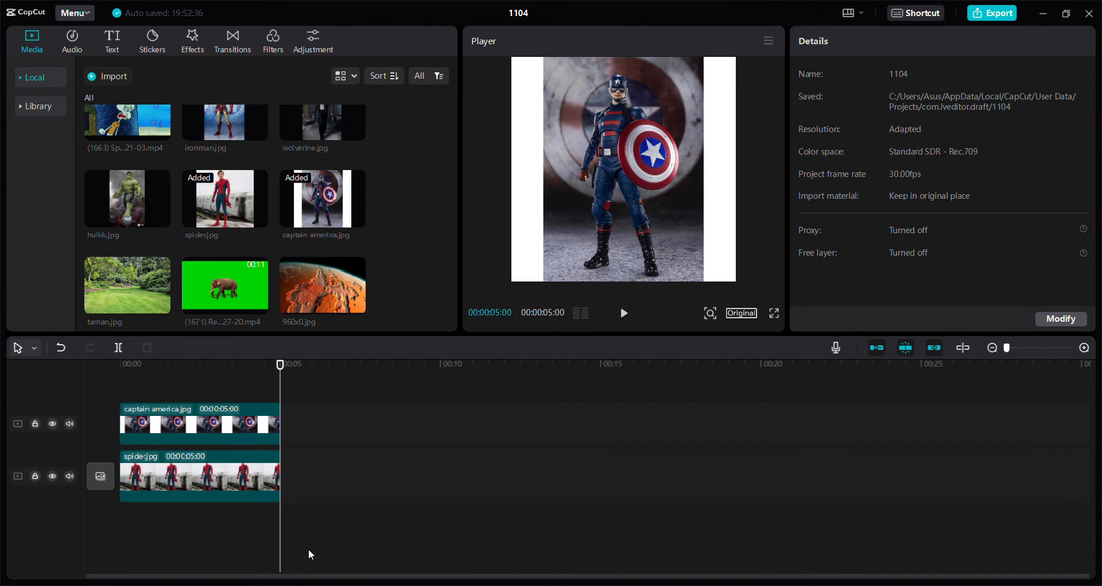
left_click(198, 424)
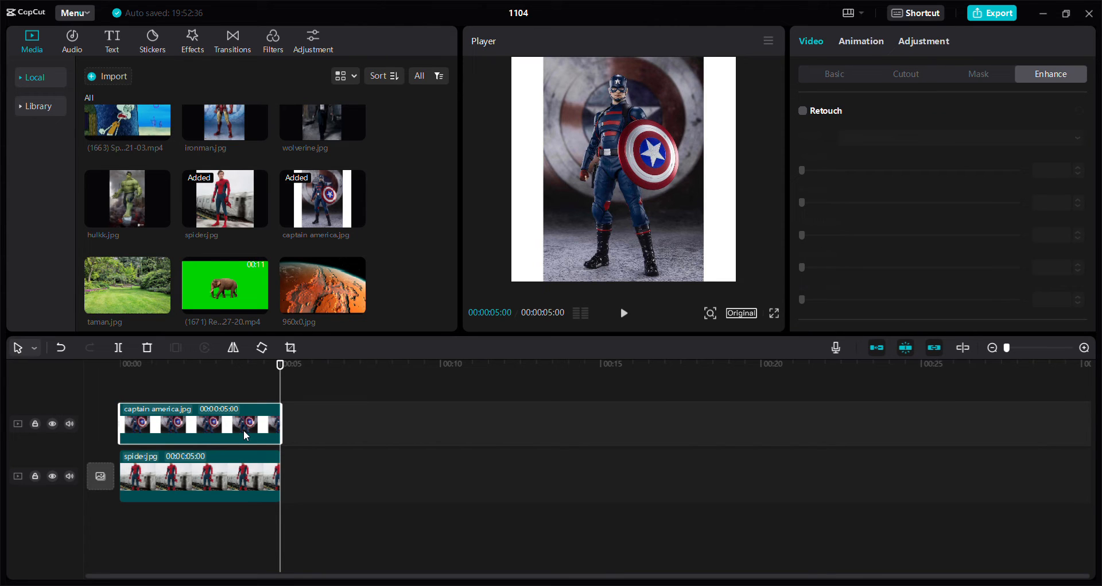
mouse_move(601, 217)
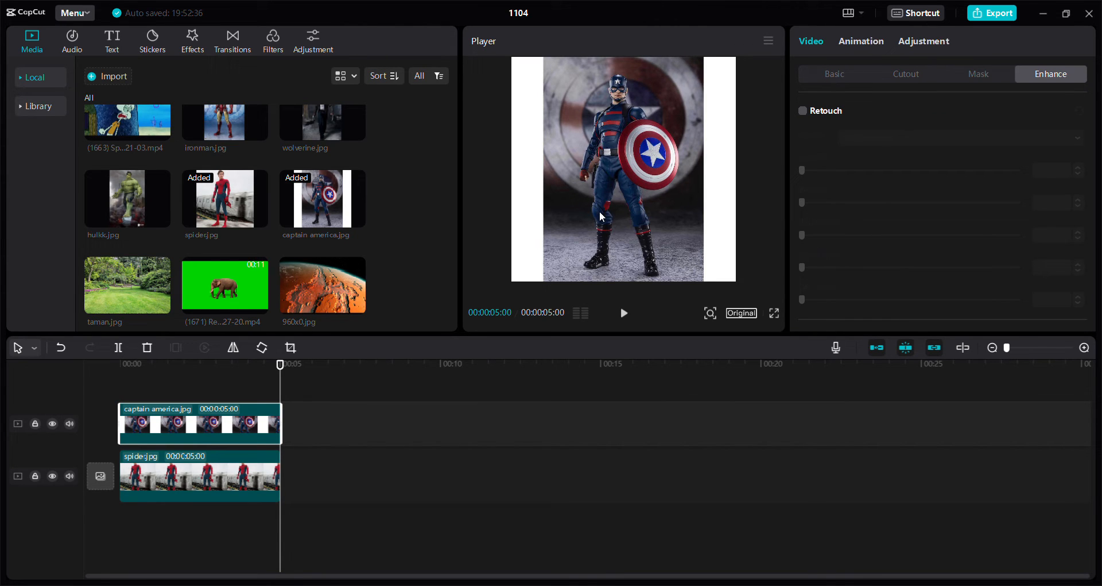
mouse_move(604, 205)
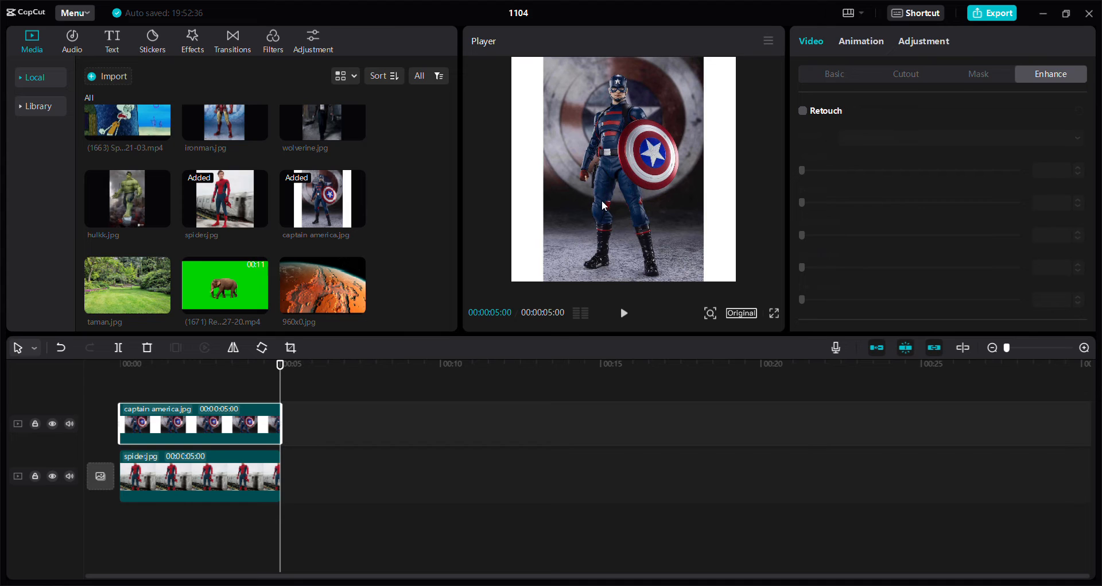
Step: Turn on Auto cutout in the Cutout options for the Captain America clip
left_click(905, 74)
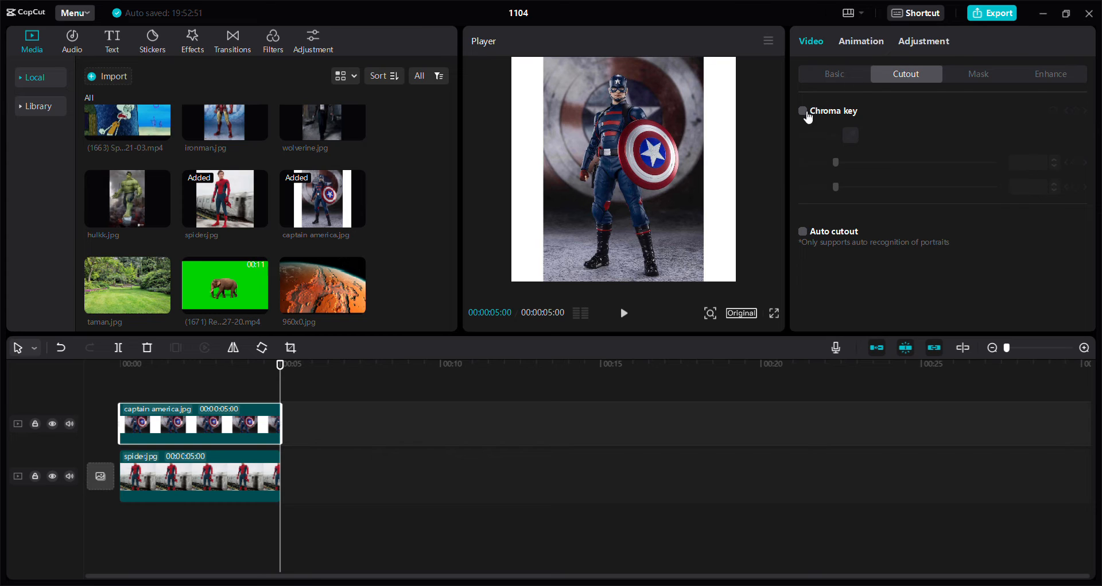
mouse_move(811, 238)
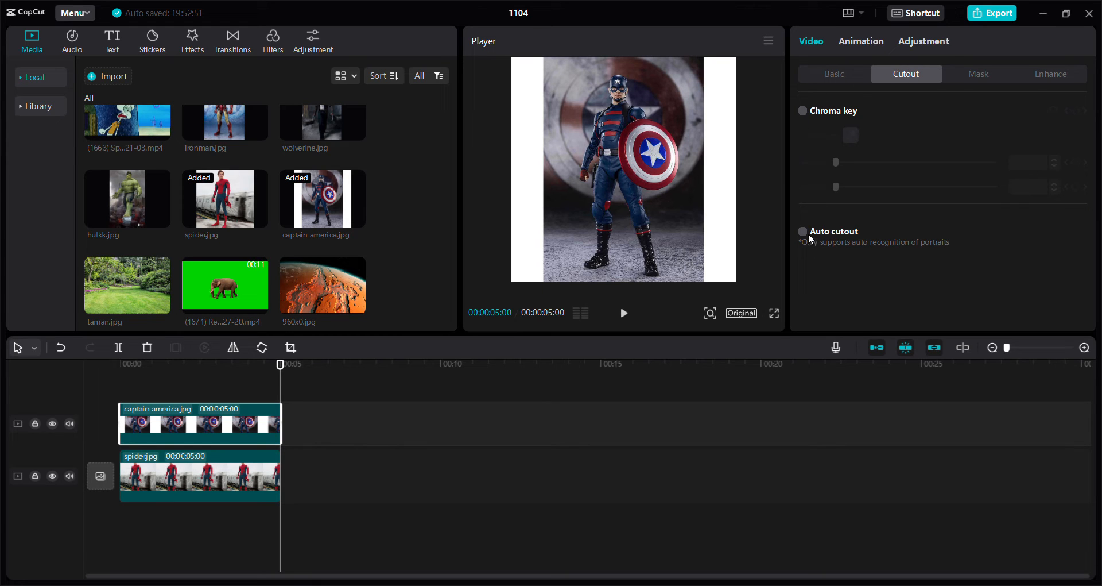
left_click(802, 231)
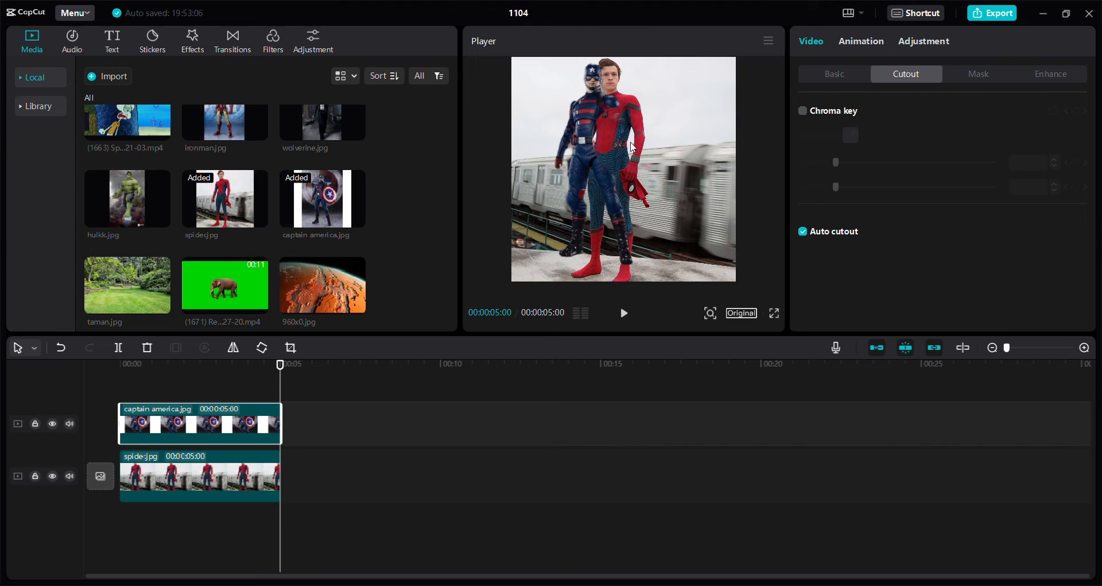
mouse_move(605, 169)
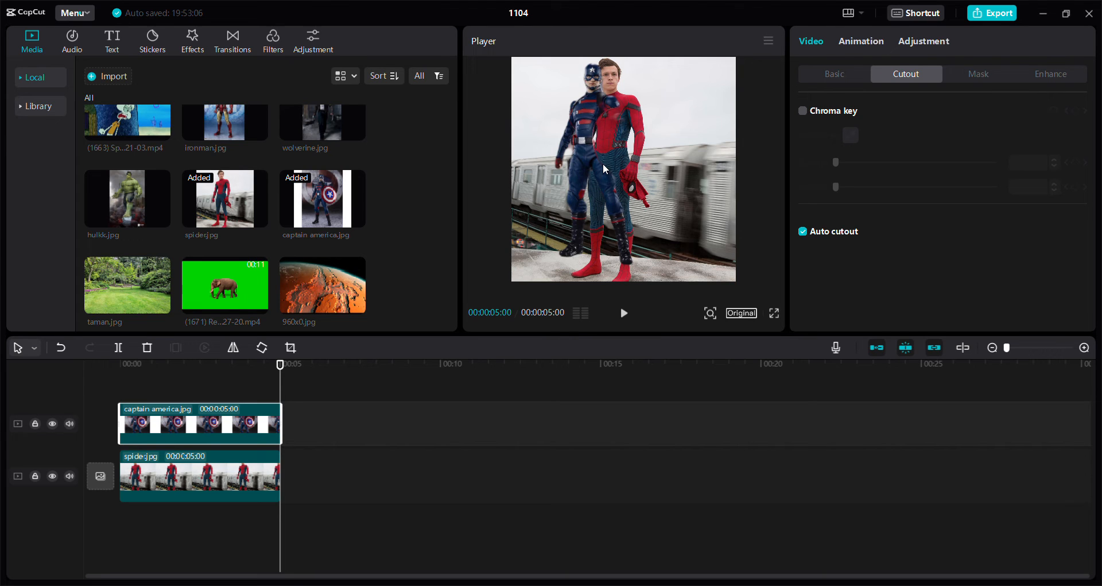
mouse_move(66, 360)
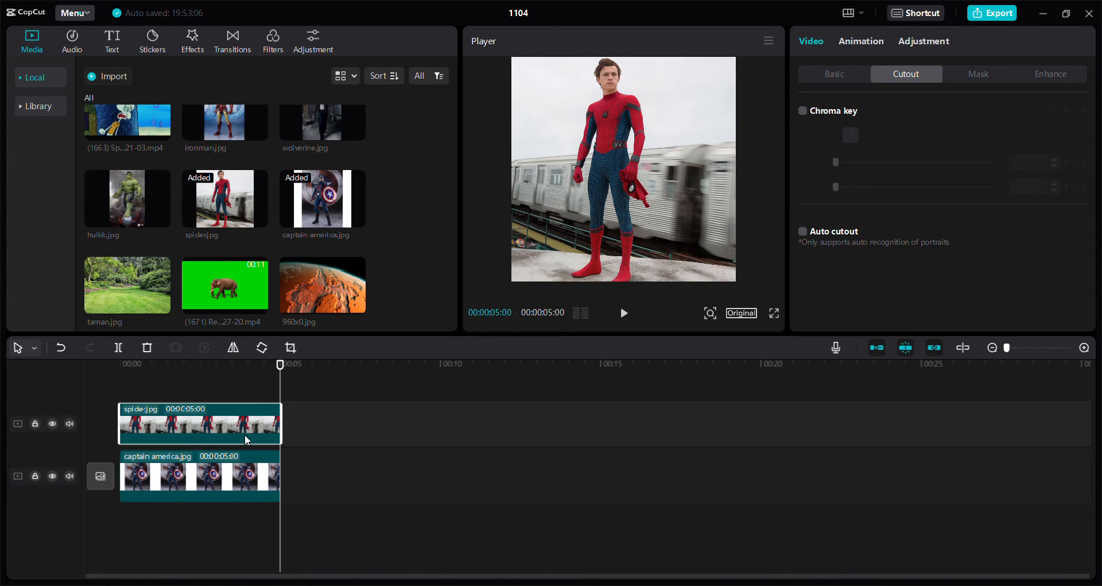
mouse_move(814, 191)
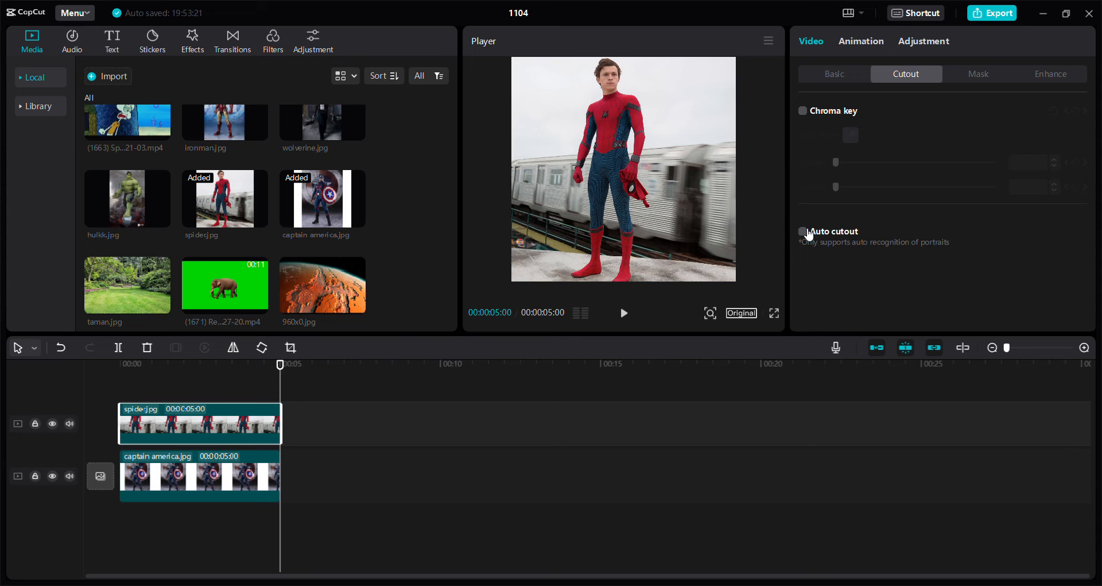
Step: Enable Auto cutout on the Spider-Man clip and check both clips' cutout settings
left_click(803, 232)
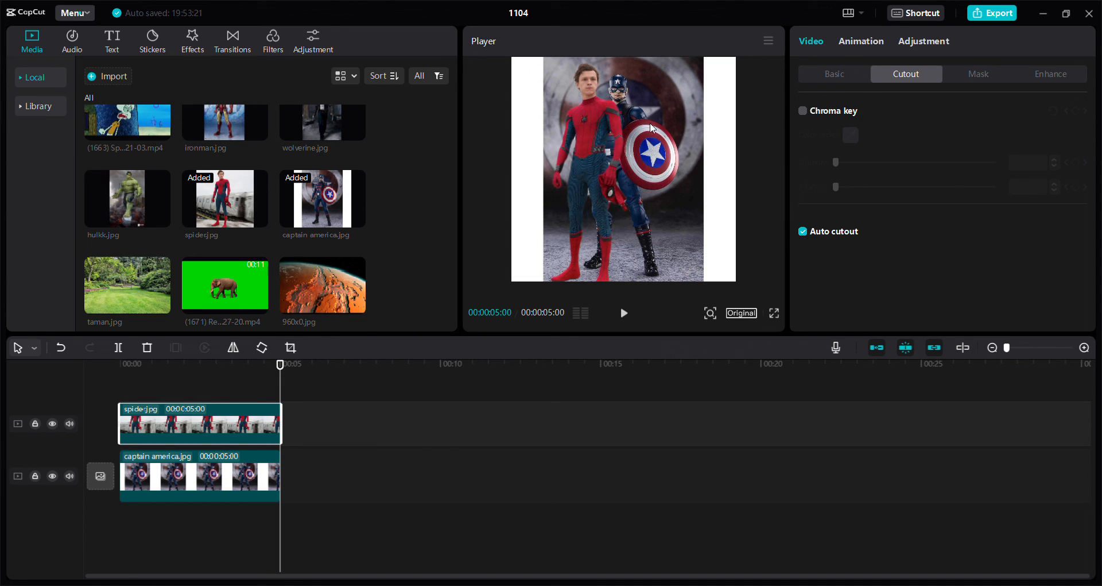
left_click(803, 230)
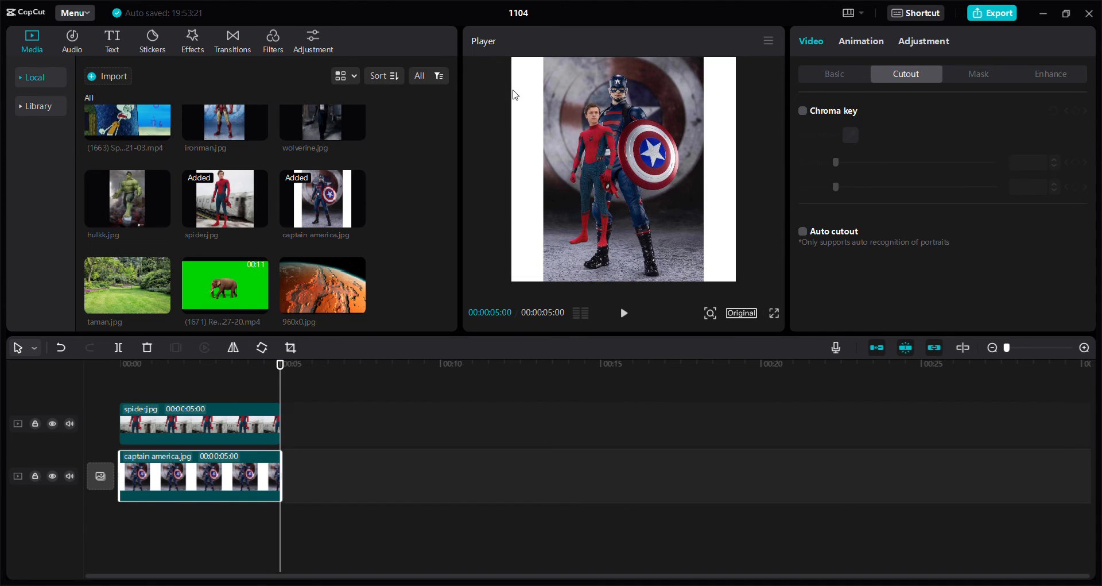
left_click(804, 231)
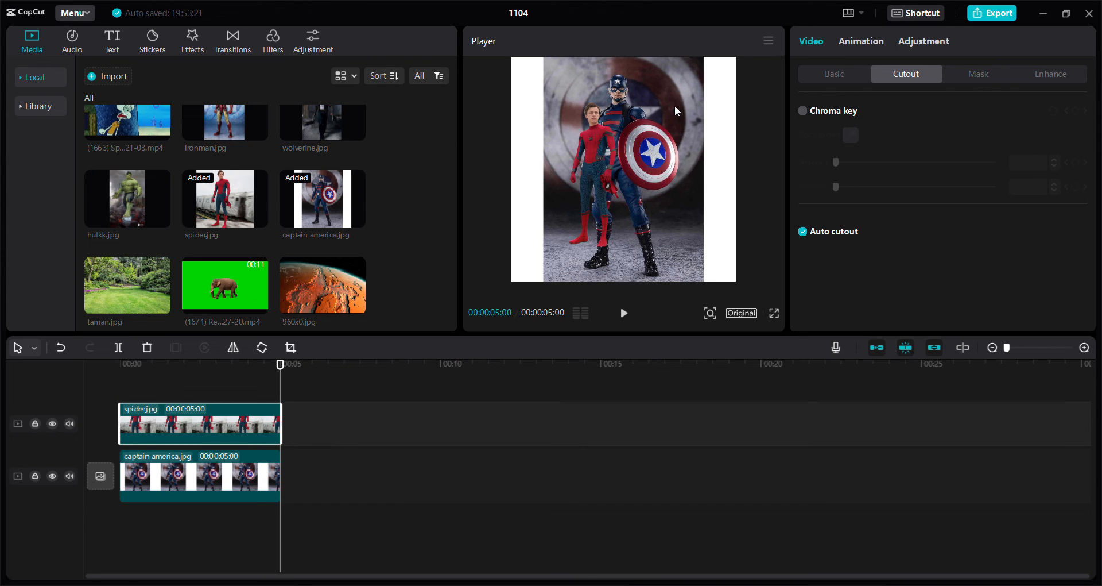